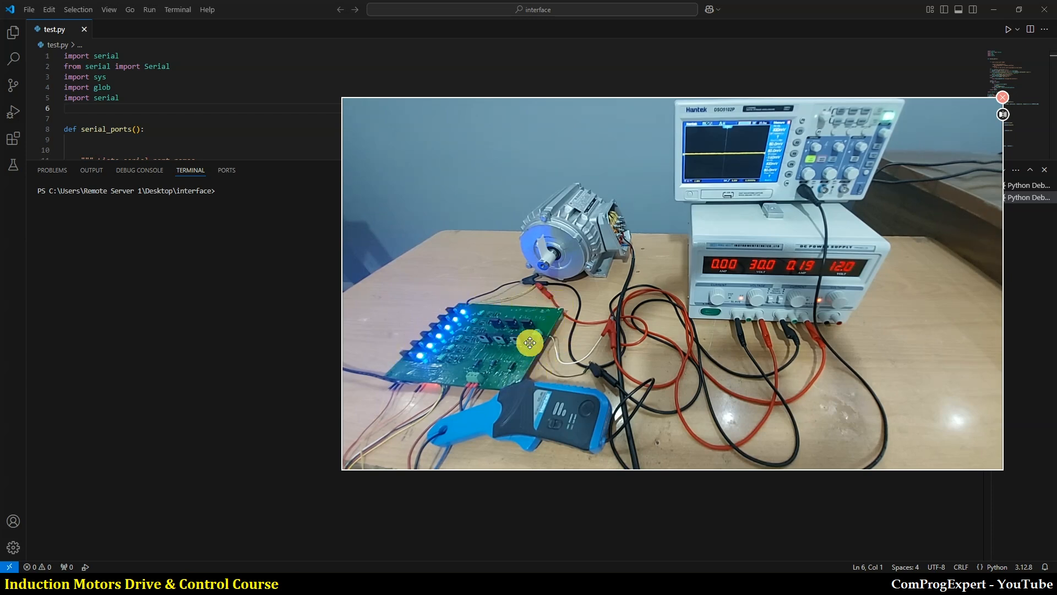
mouse_move(444, 318)
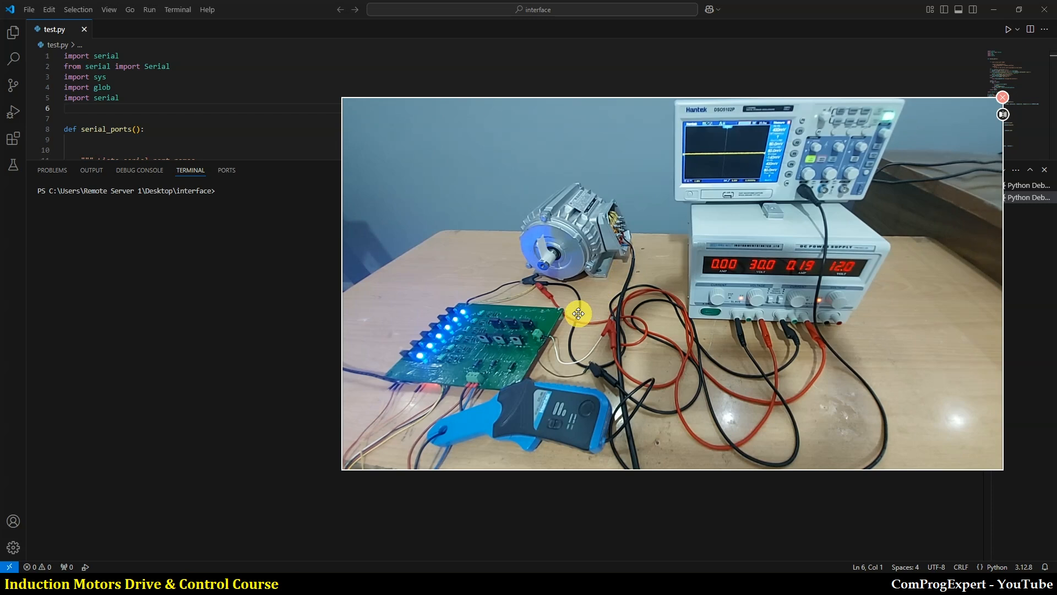
mouse_move(430, 319)
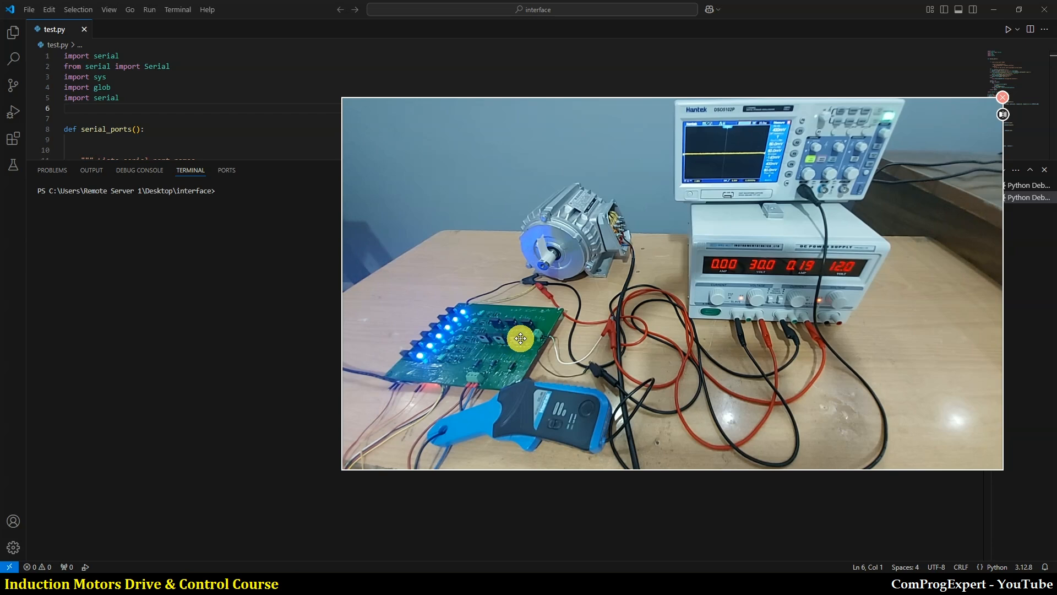
mouse_move(514, 345)
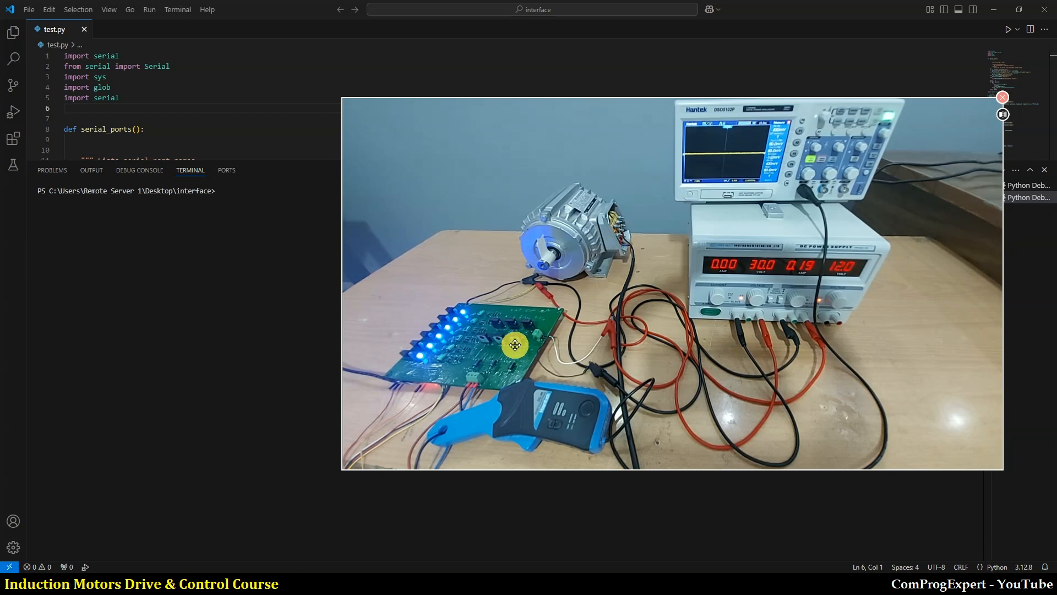
mouse_move(563, 279)
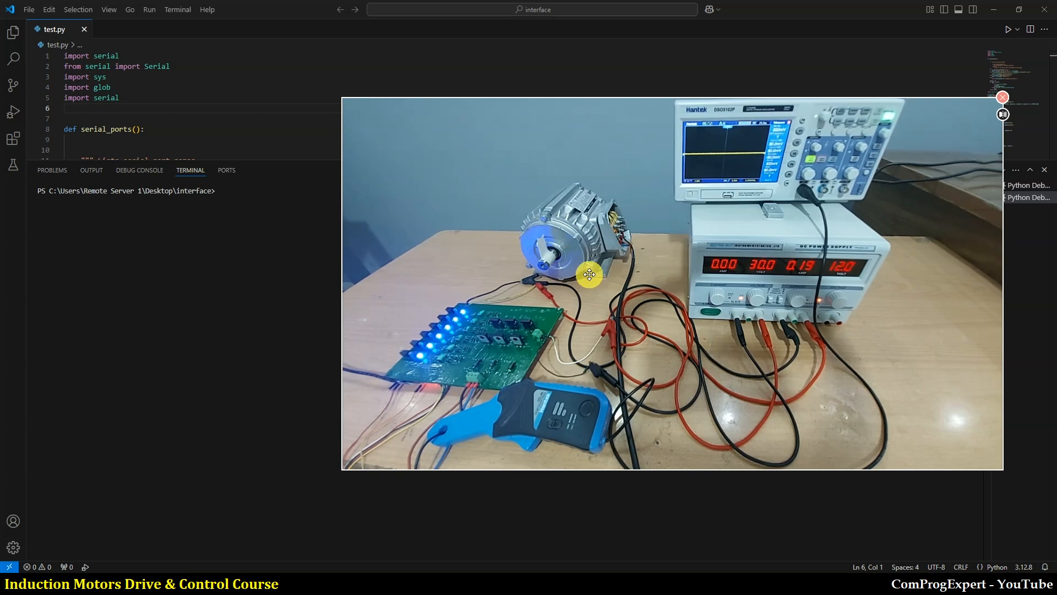
mouse_move(551, 312)
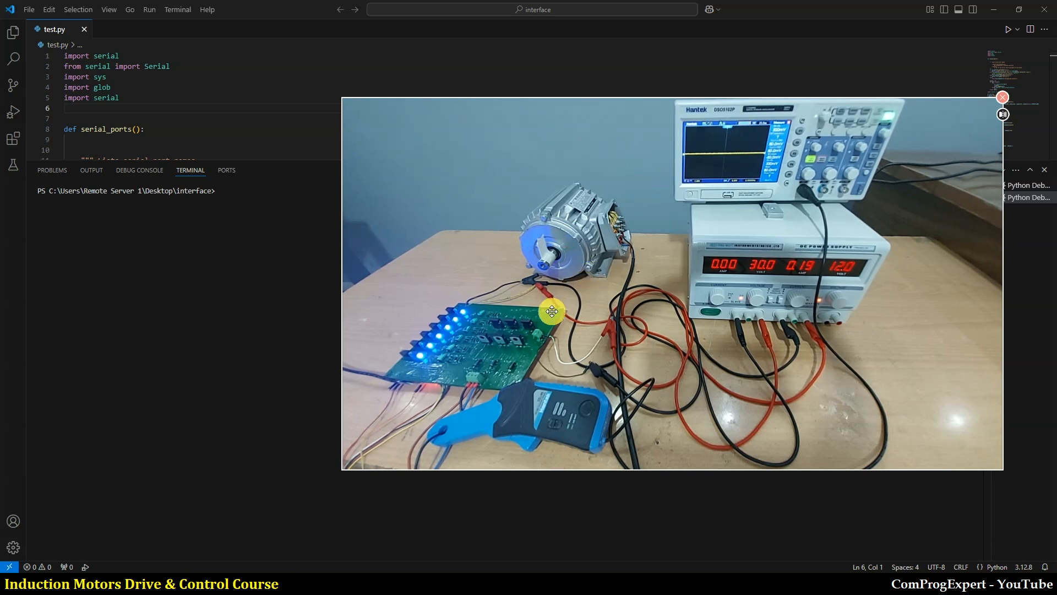
mouse_move(492, 388)
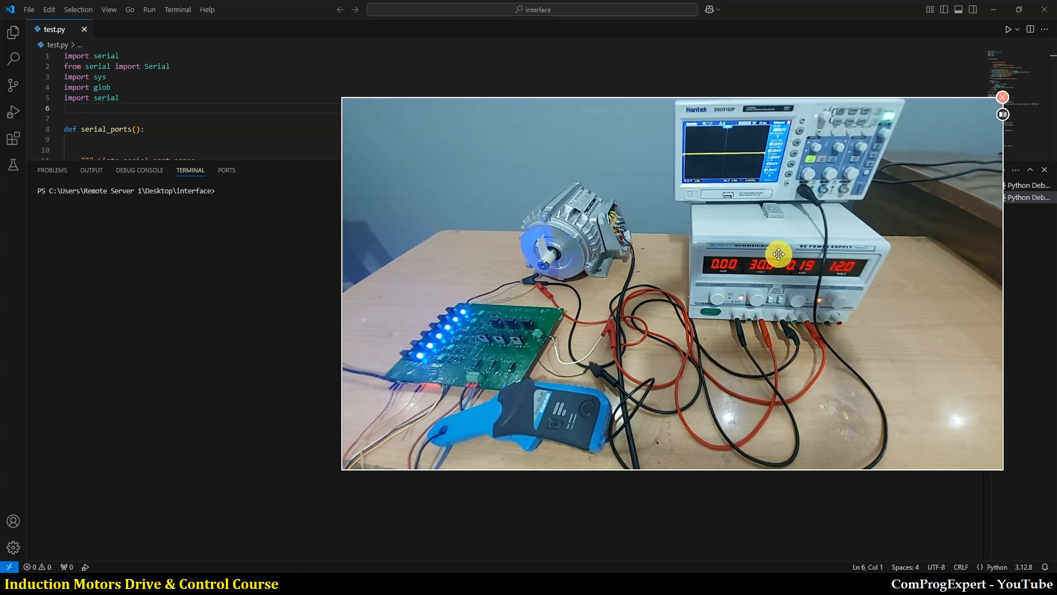
mouse_move(566, 321)
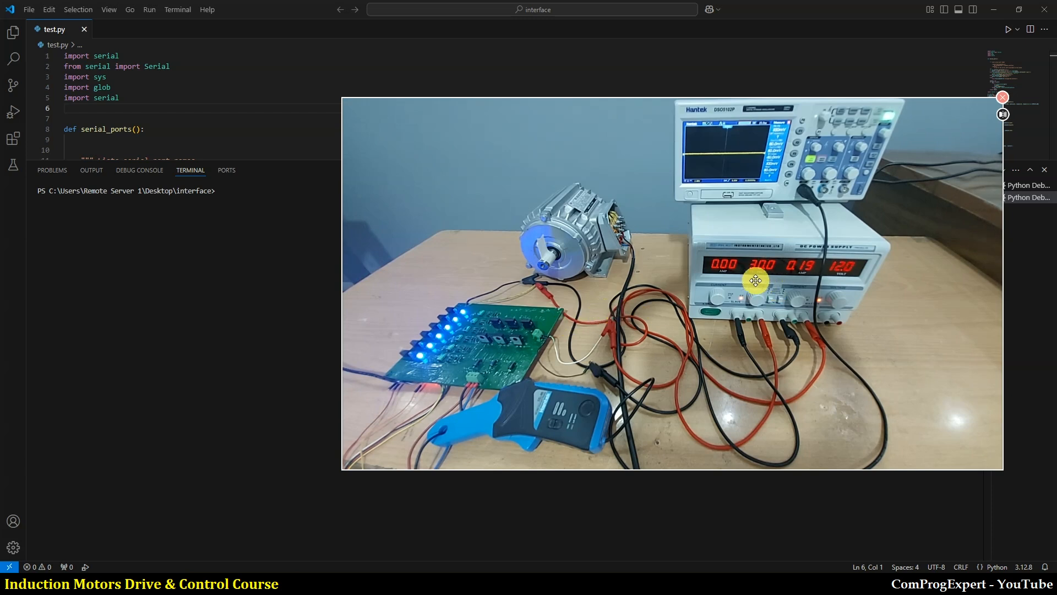
mouse_move(764, 338)
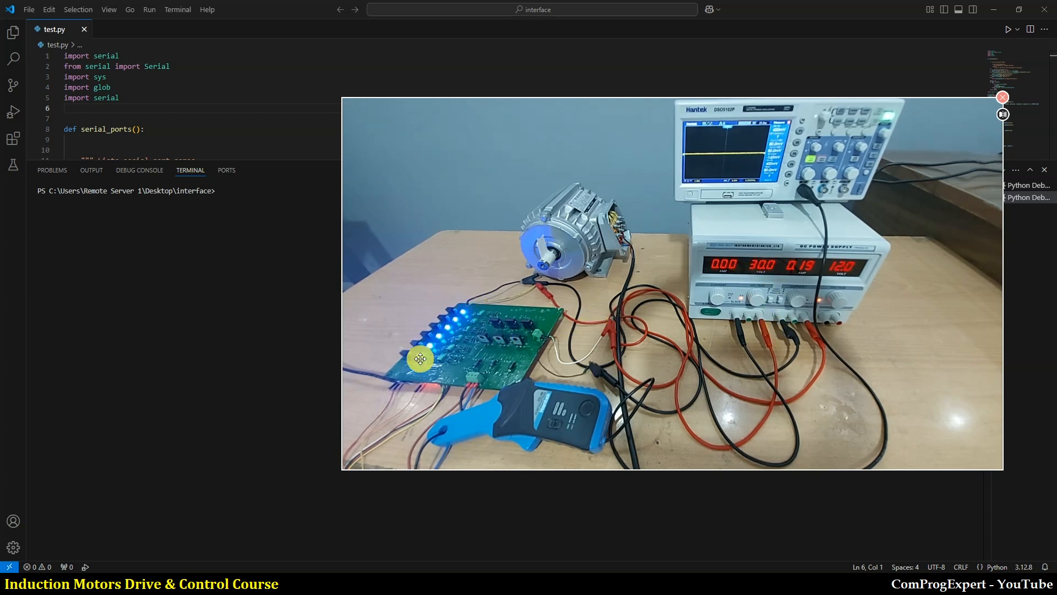
mouse_move(551, 439)
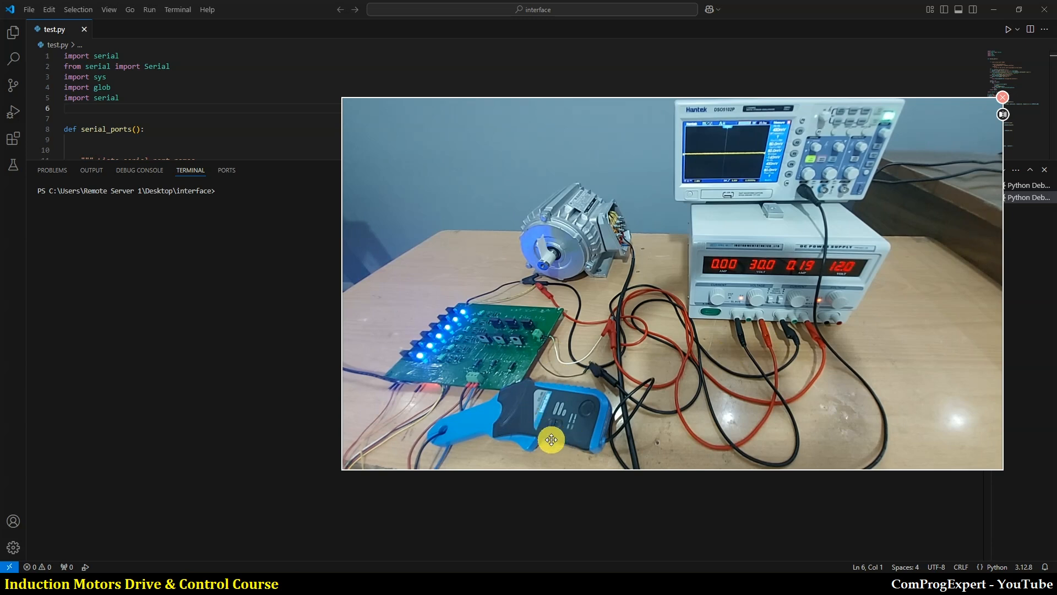
mouse_move(576, 417)
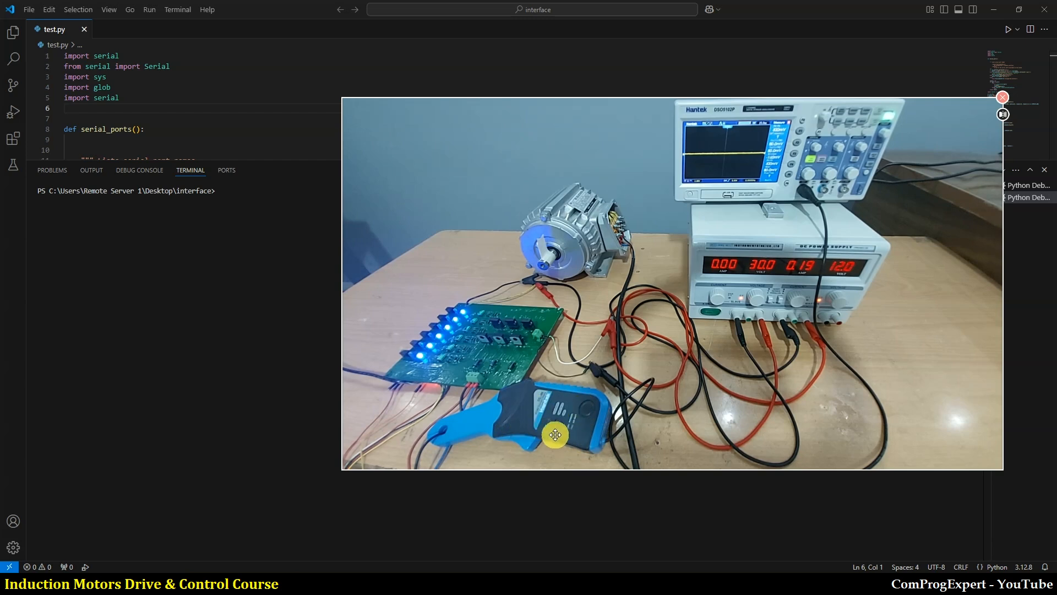
mouse_move(454, 416)
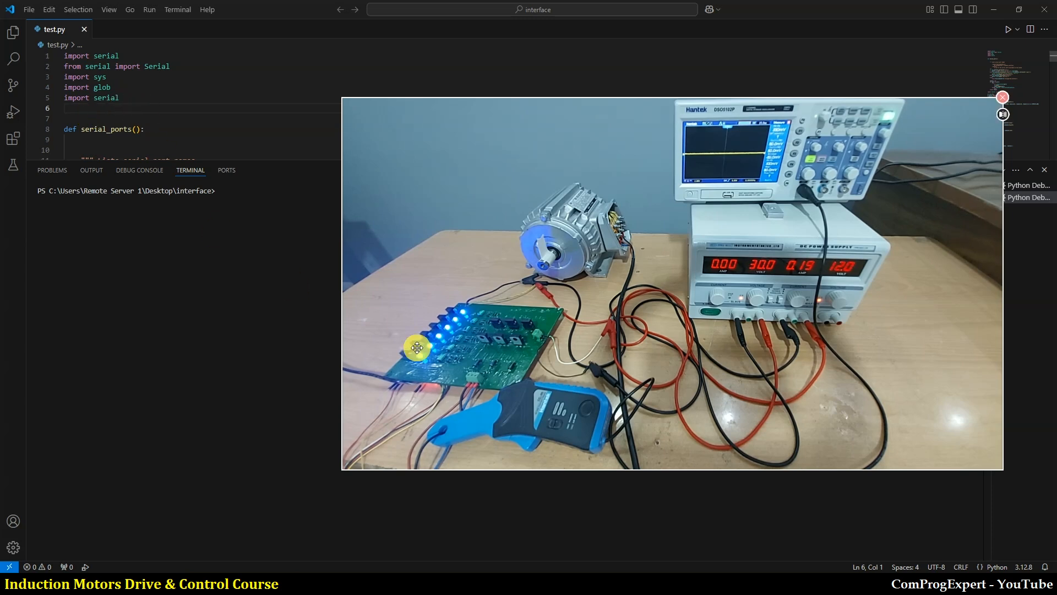
mouse_move(428, 366)
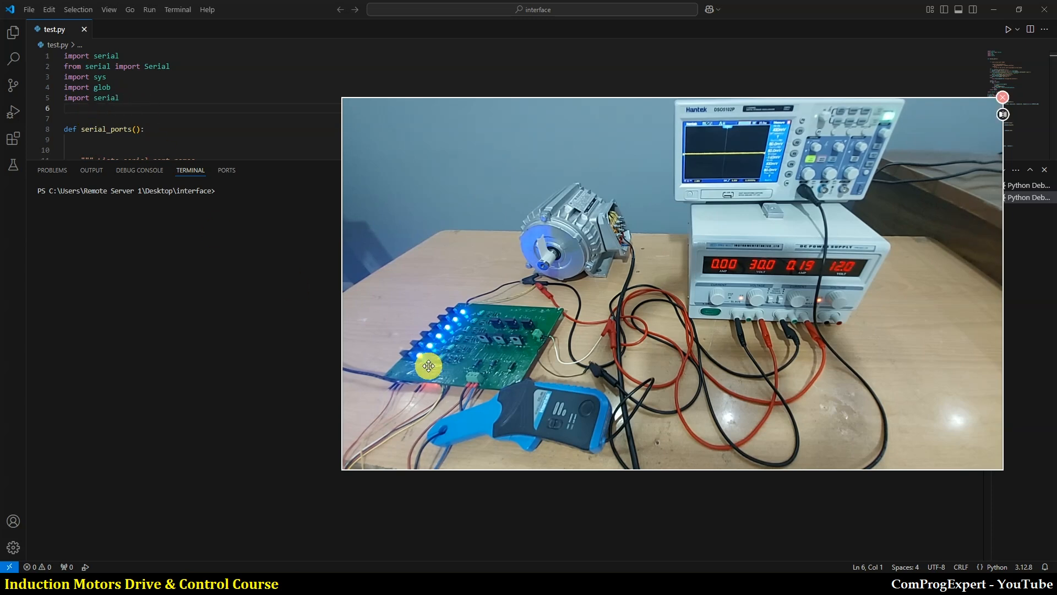
mouse_move(477, 272)
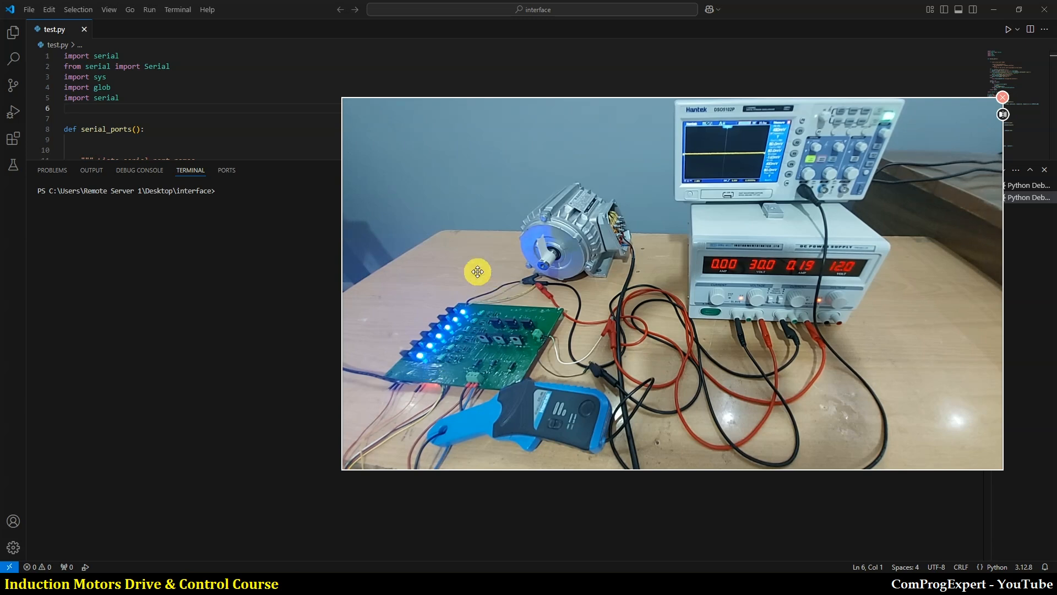
mouse_move(448, 431)
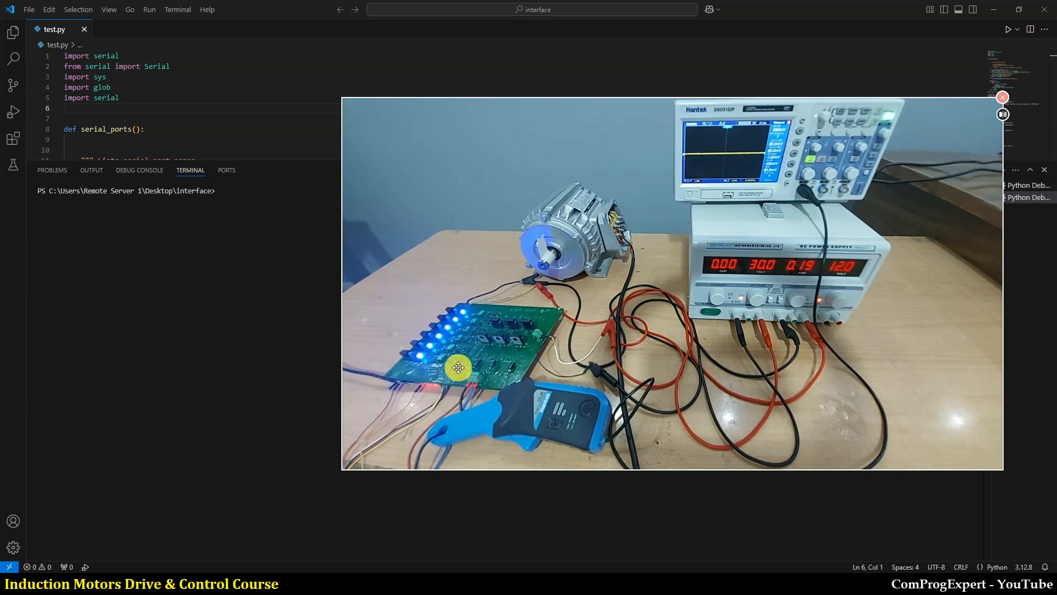
mouse_move(438, 431)
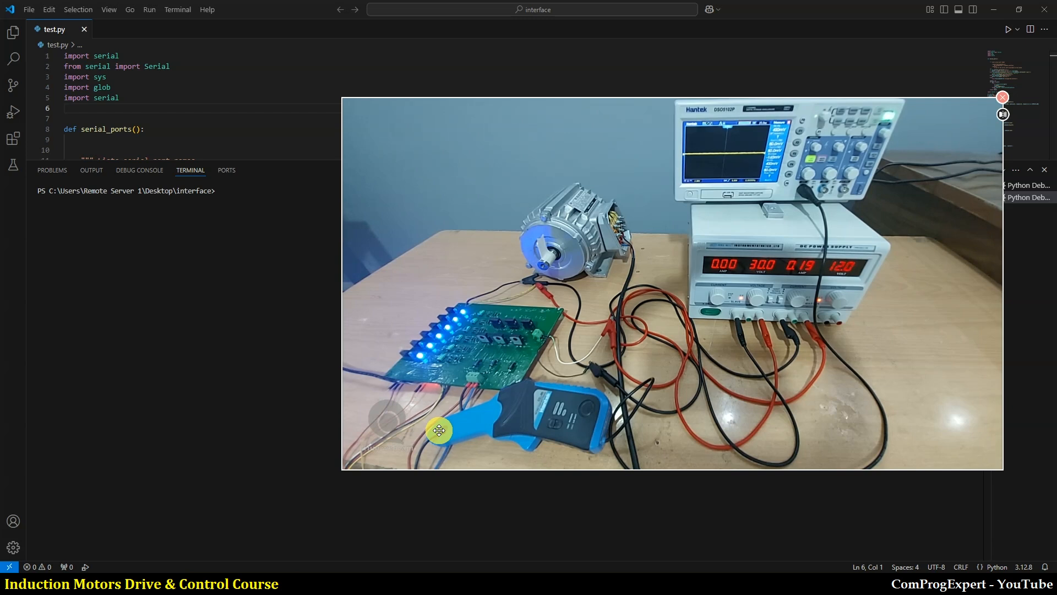
Step: Start debugging test.py from the Run menu so the IMDC-Course control window opens
left_click(148, 9)
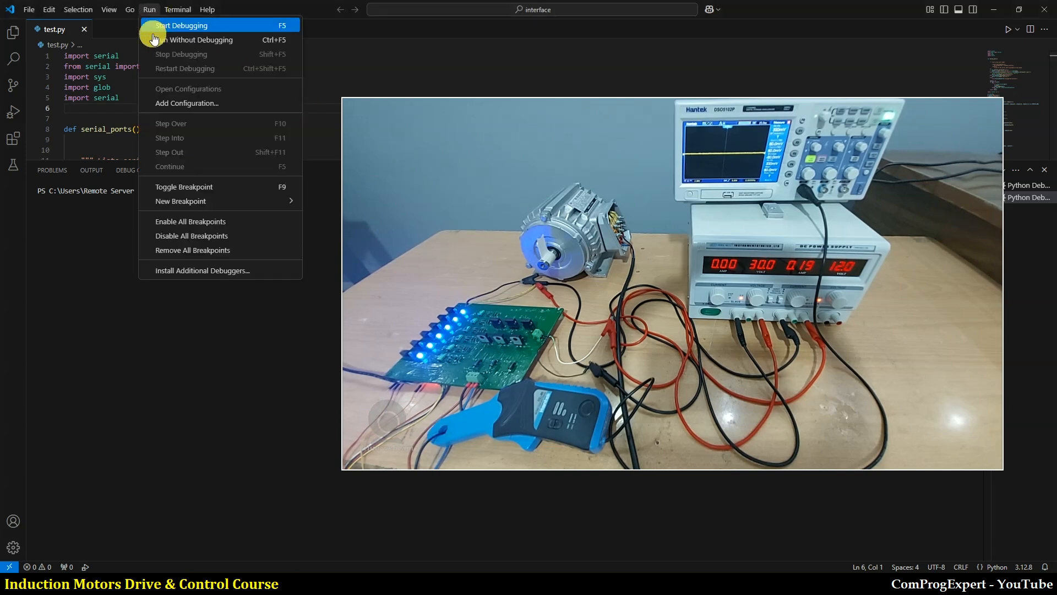
left_click(184, 25)
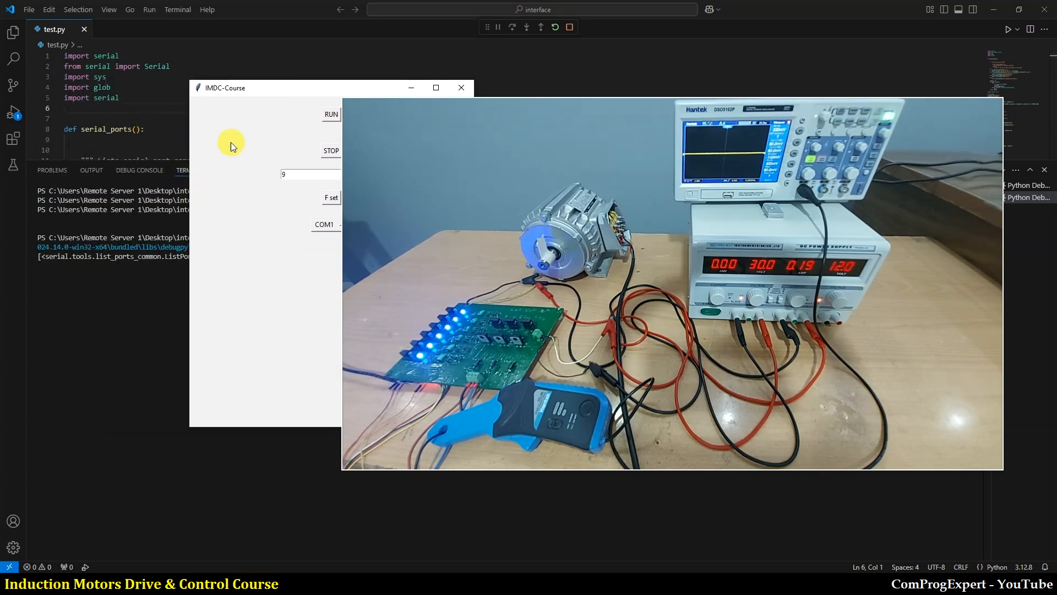
left_click_drag(223, 88, 76, 112)
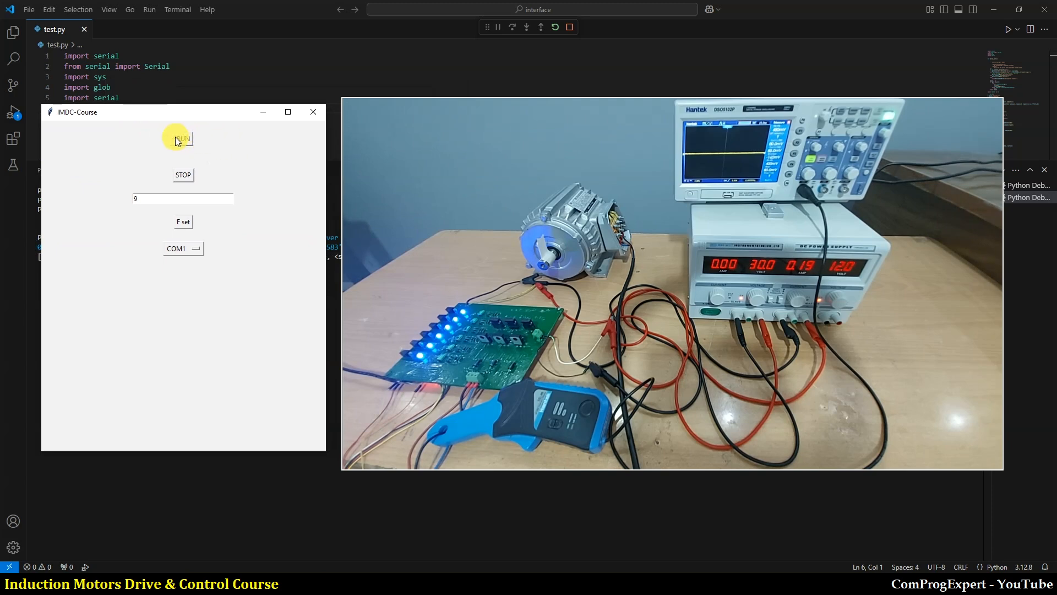
mouse_move(194, 147)
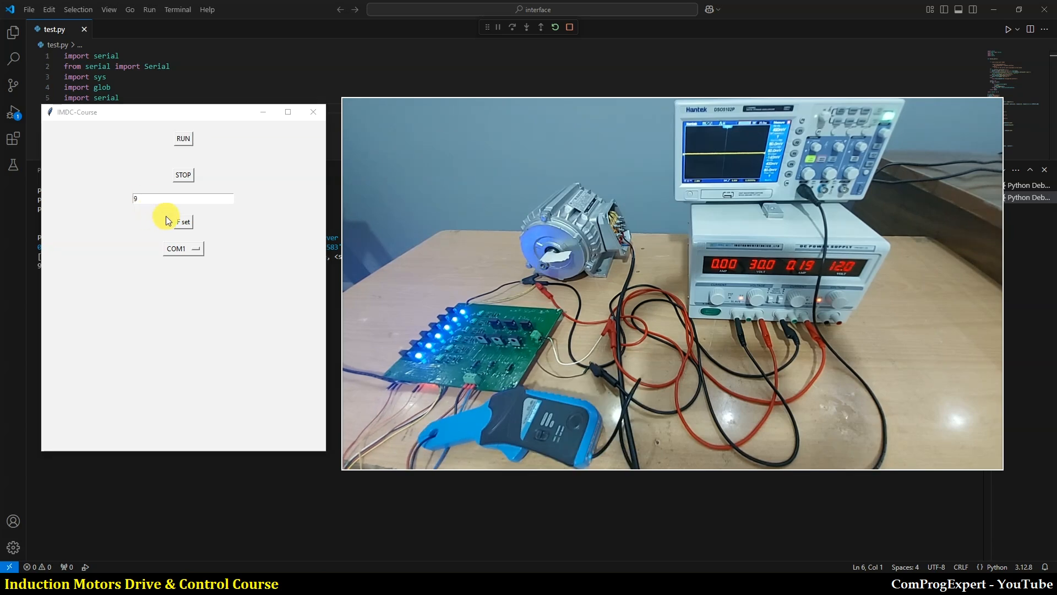
mouse_move(229, 161)
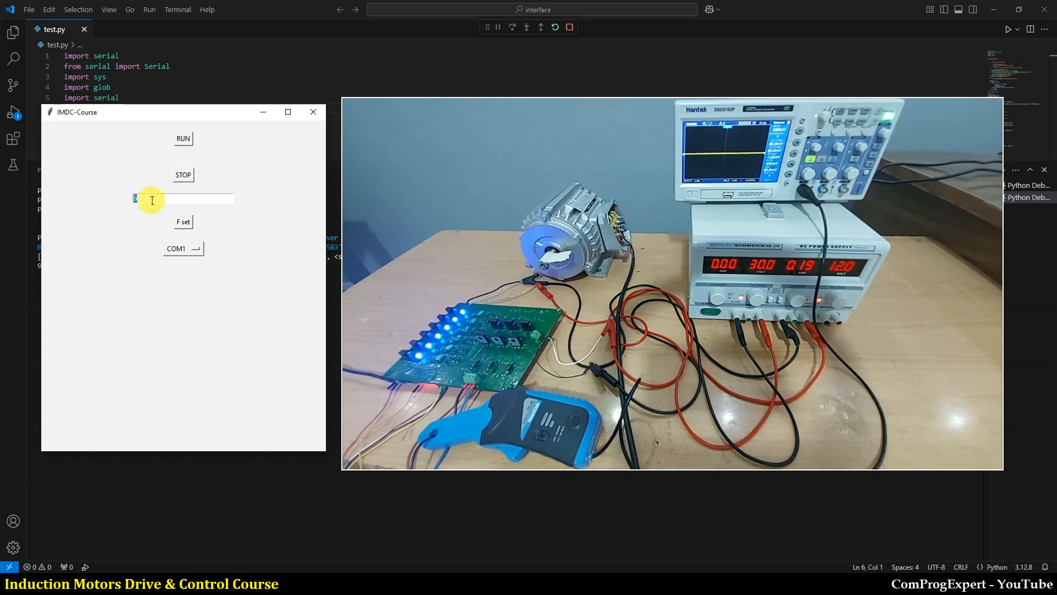
Step: Enter 10 as the drive frequency and run the motor
type("10")
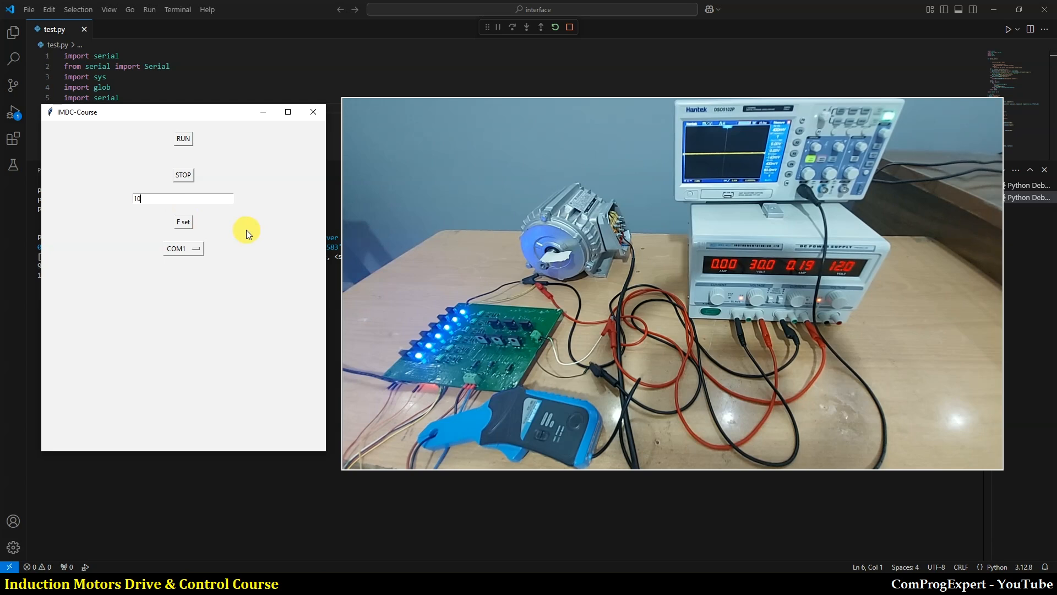
mouse_move(512, 277)
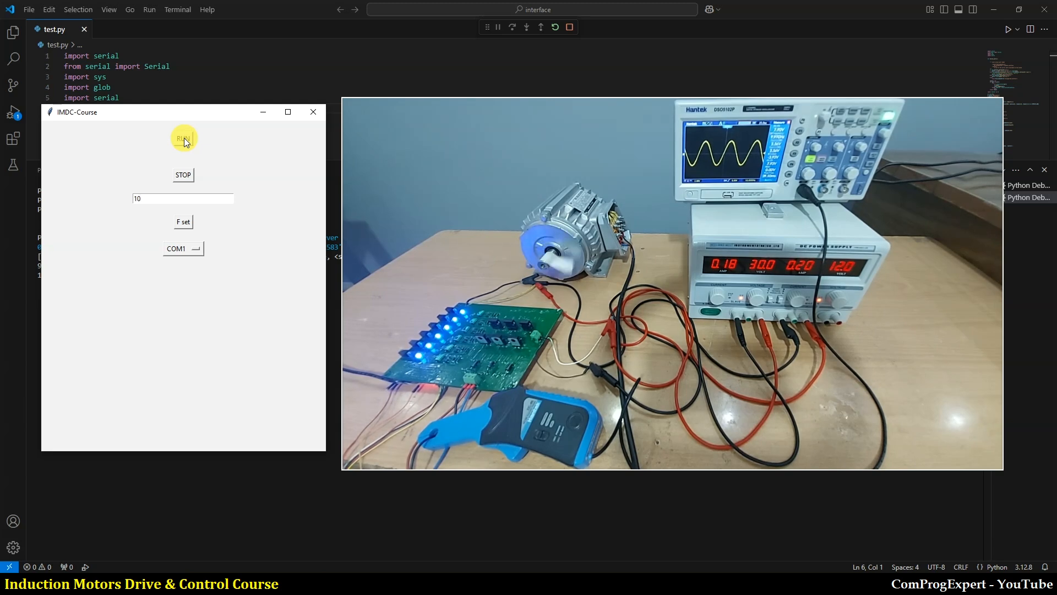
left_click(183, 198)
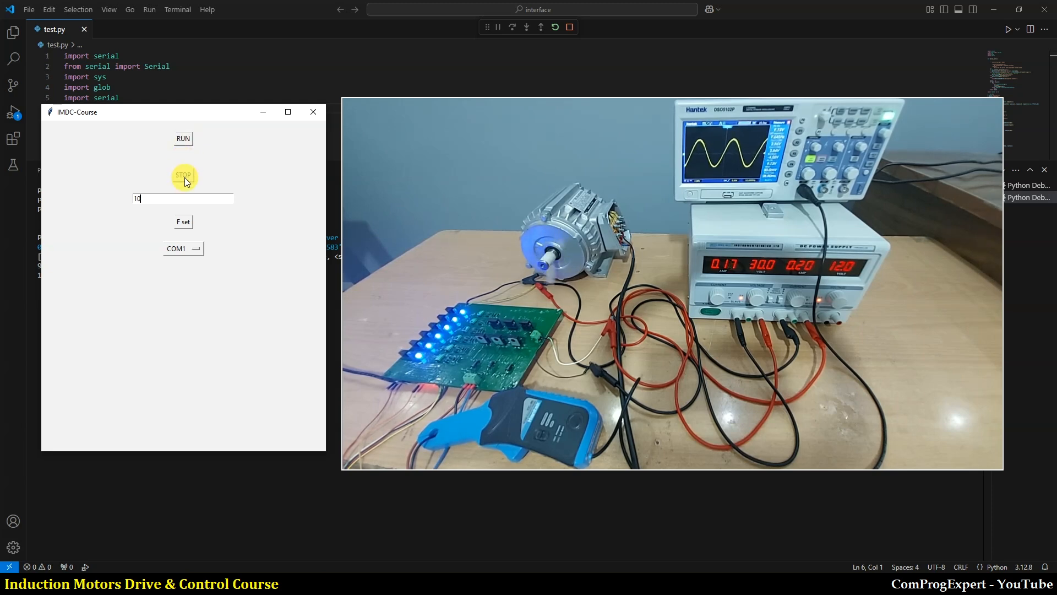
mouse_move(683, 216)
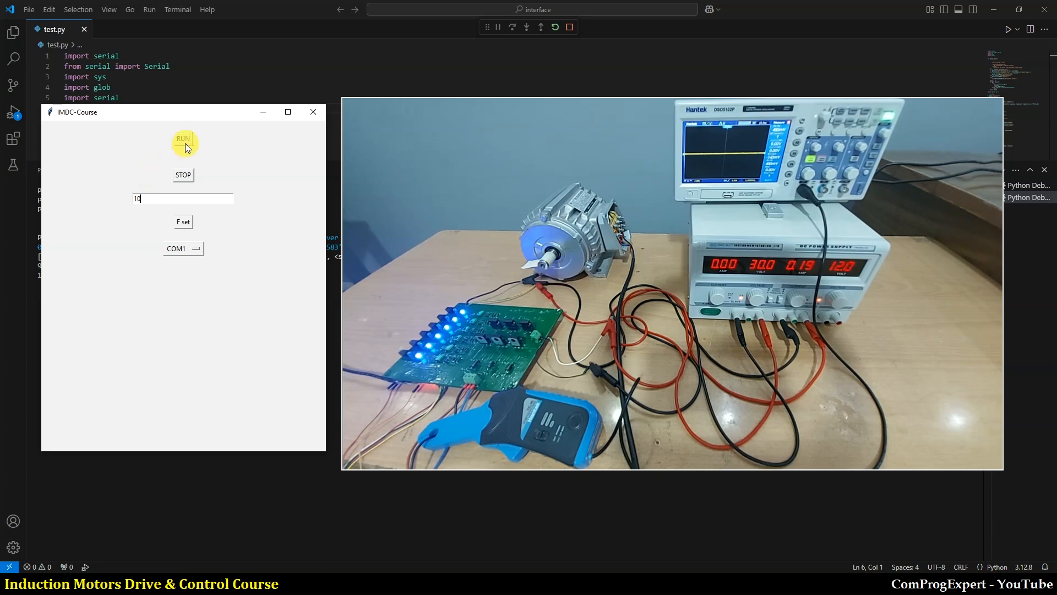
Step: Restart the stopped motor with the RUN button
left_click(183, 139)
type("15")
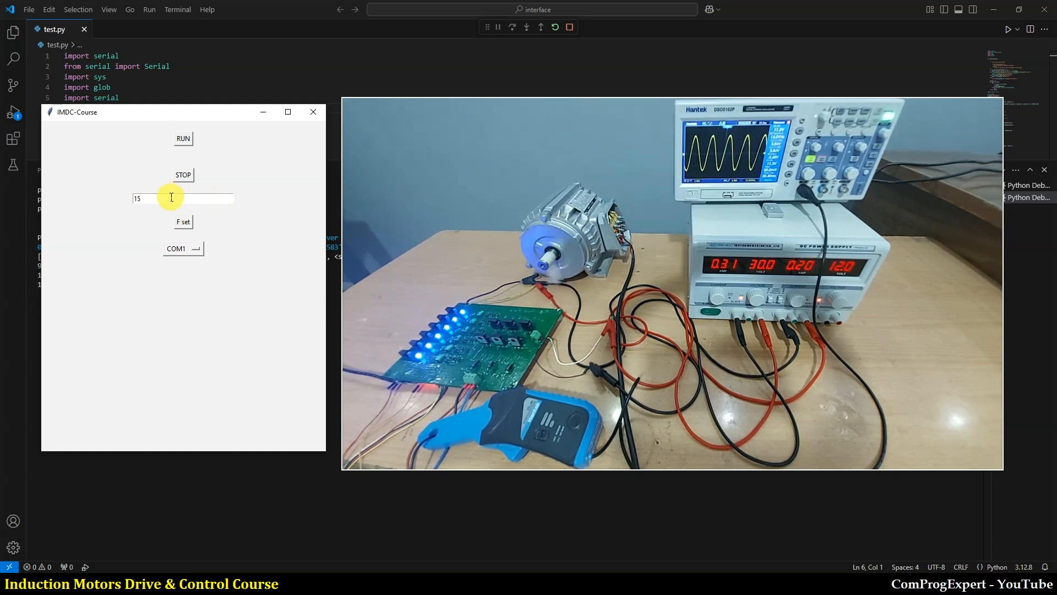
Step: Enter 20 as the drive frequency and apply it with F set
type("20")
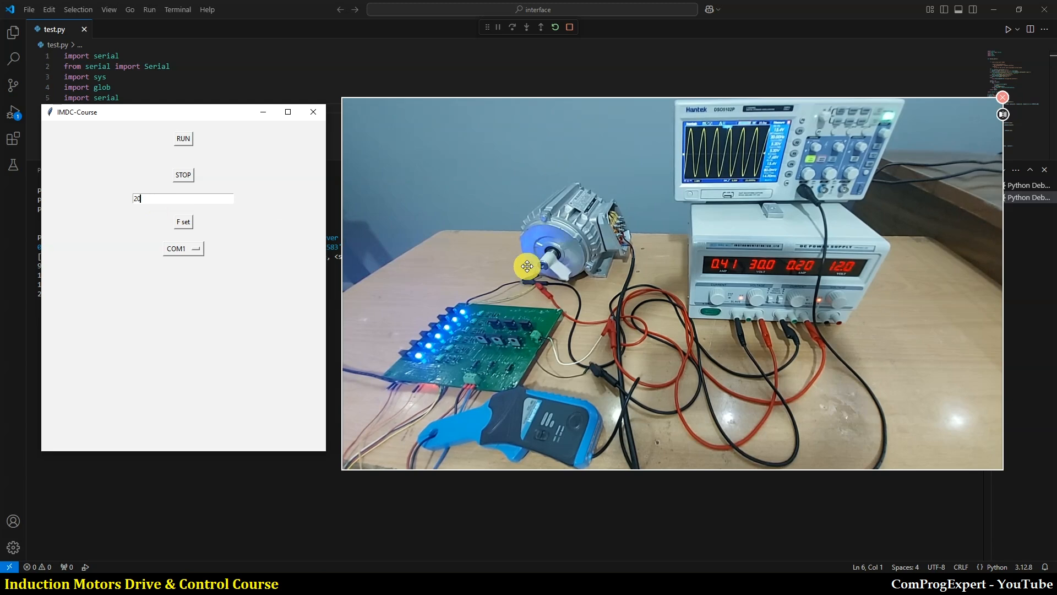
mouse_move(728, 295)
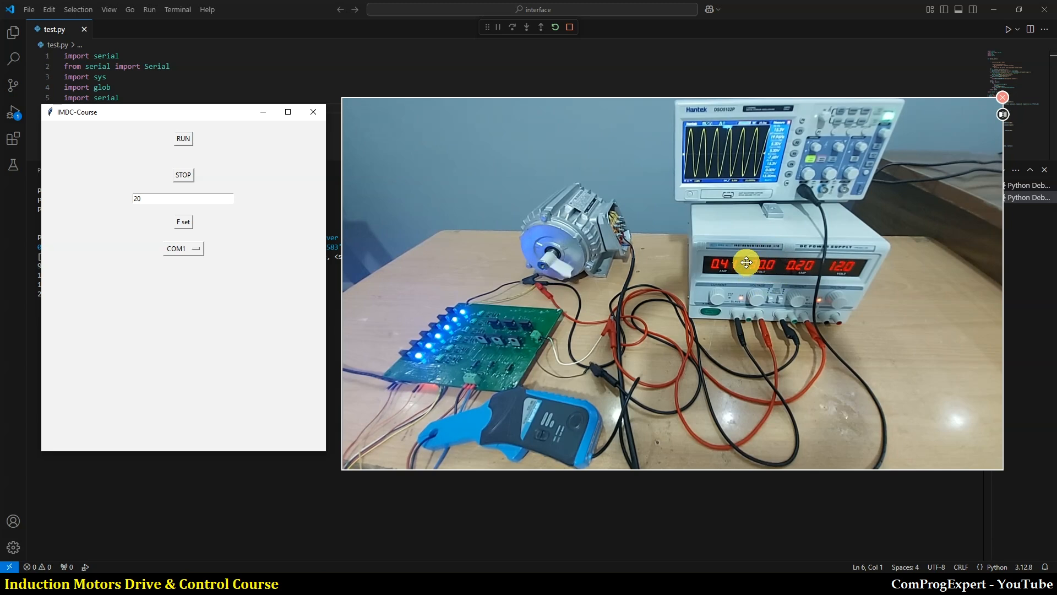
left_click(182, 198)
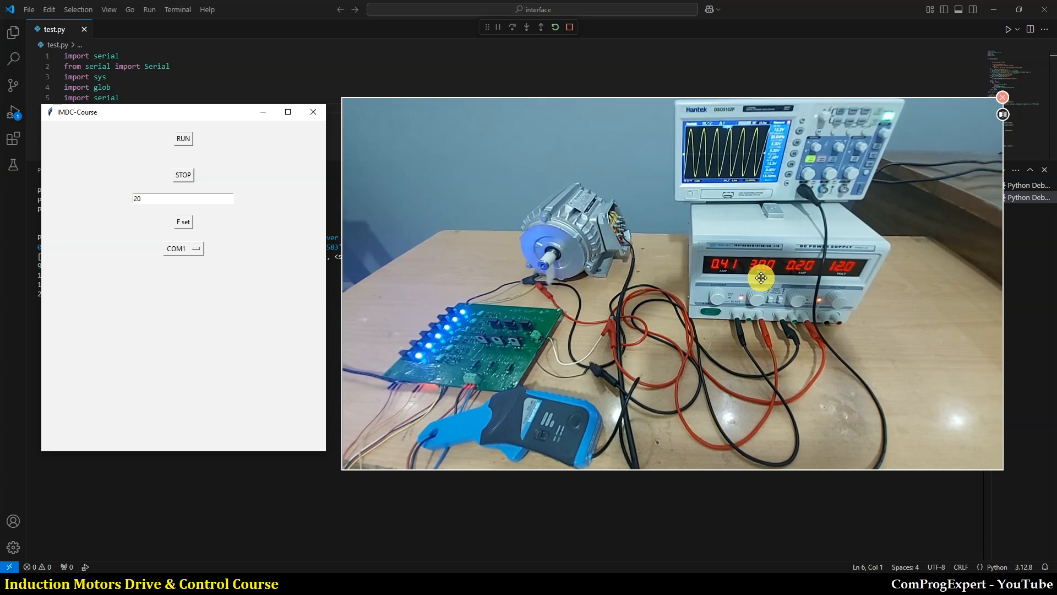
left_click(183, 198)
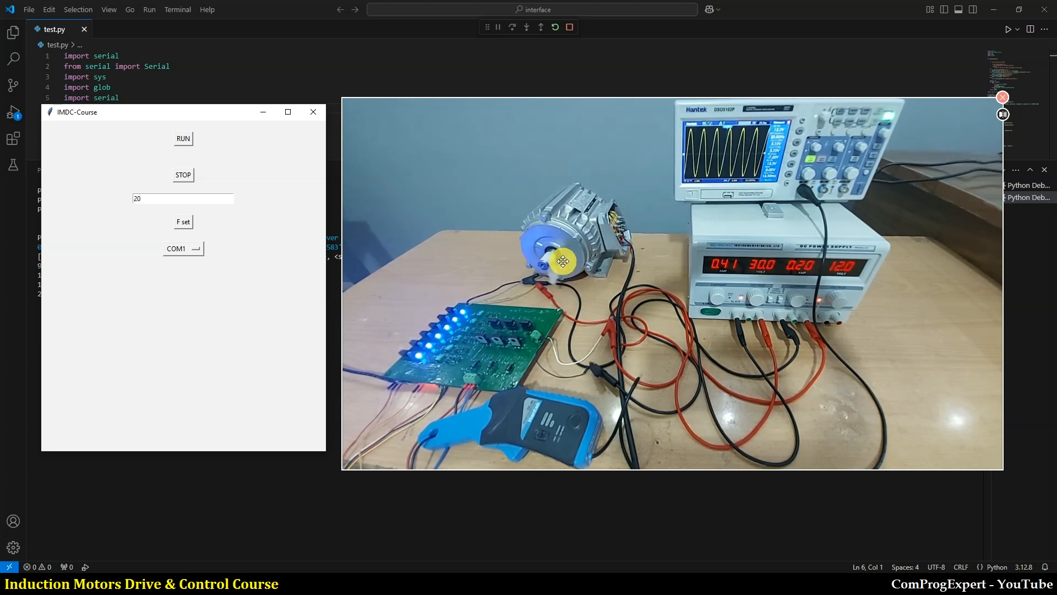
left_click(182, 198)
type("14")
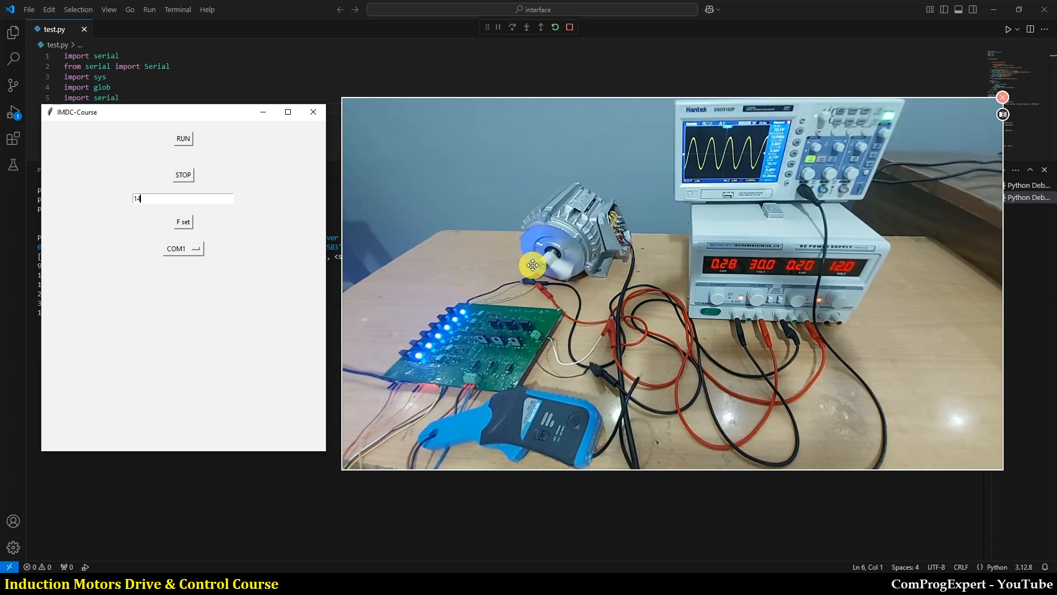
mouse_move(596, 293)
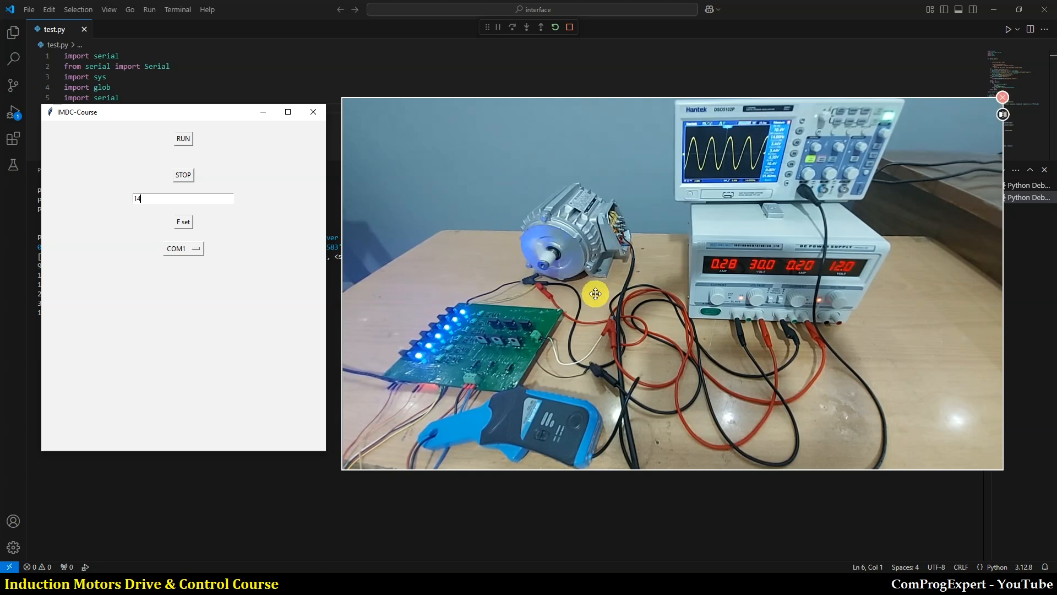
mouse_move(673, 302)
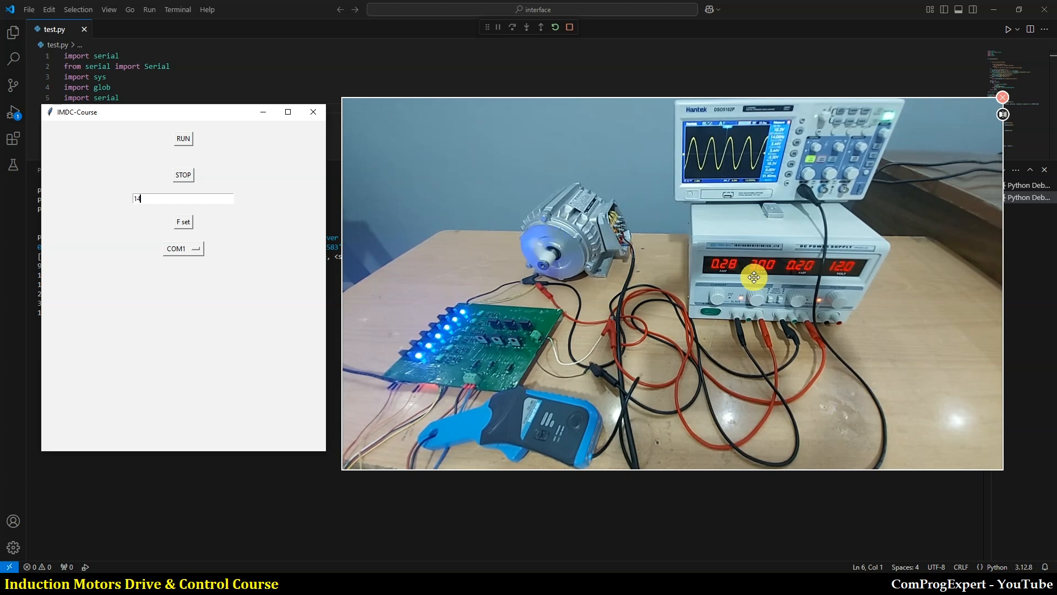
Step: Reapply the frequency of 14 with F set
left_click(183, 221)
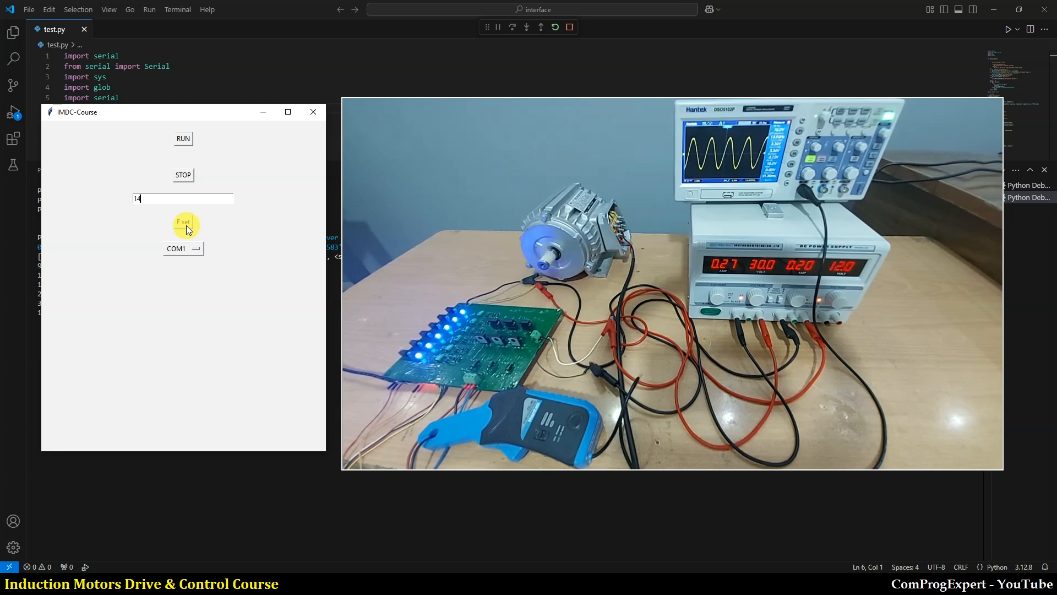
mouse_move(183, 175)
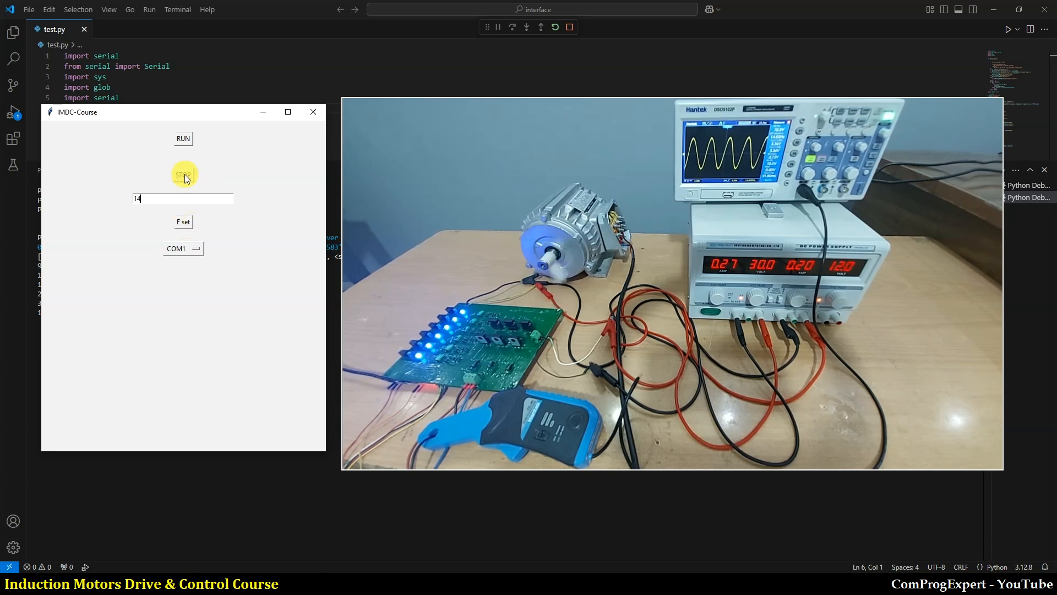